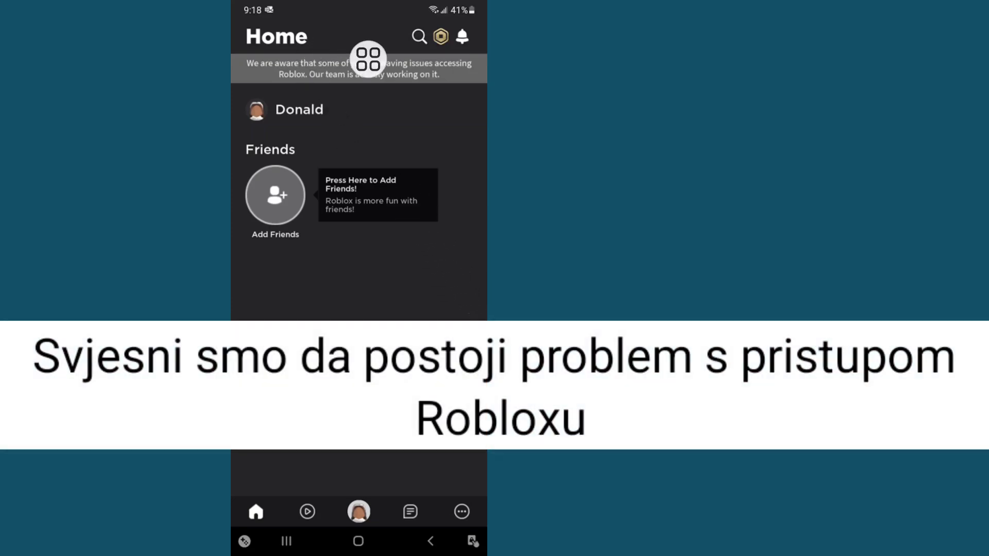
mouse_move(335, 80)
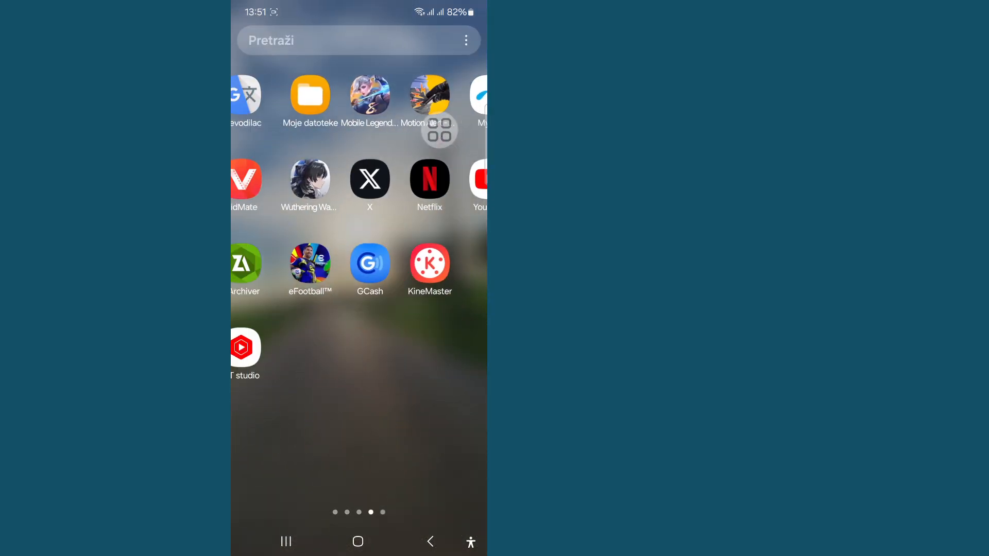
Open Roblox's App info from the last app drawer page and scroll to its storage entries
scroll("right", 3)
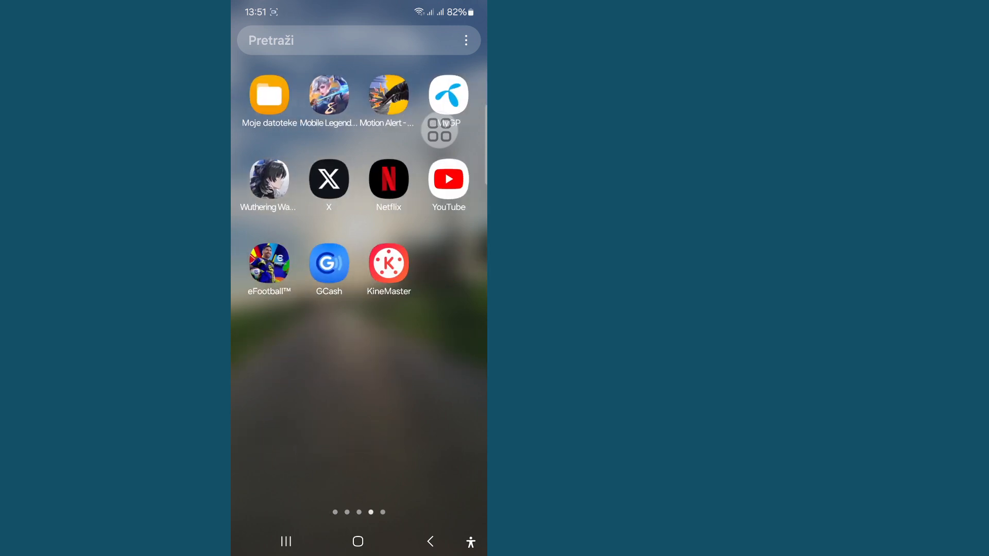
scroll("left", 3)
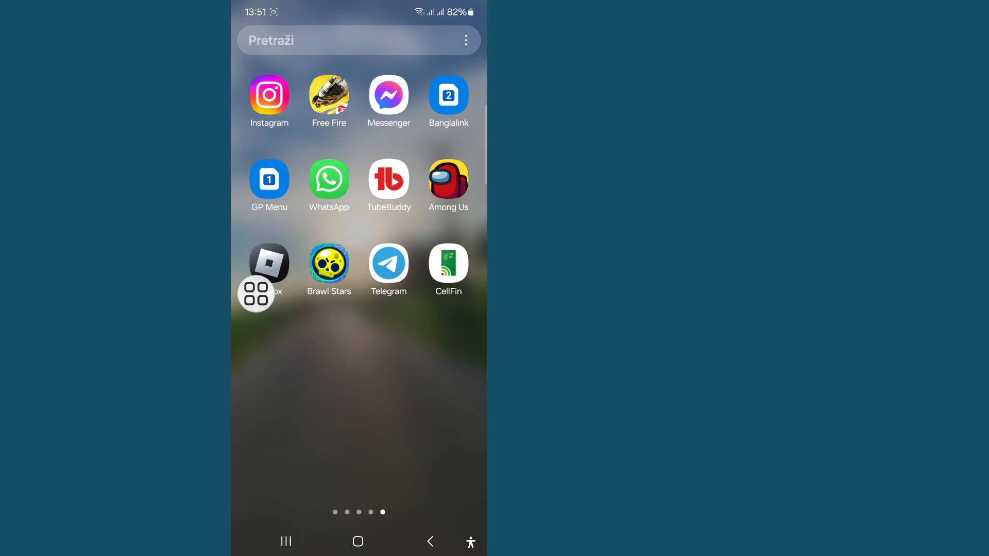
left_click(269, 263)
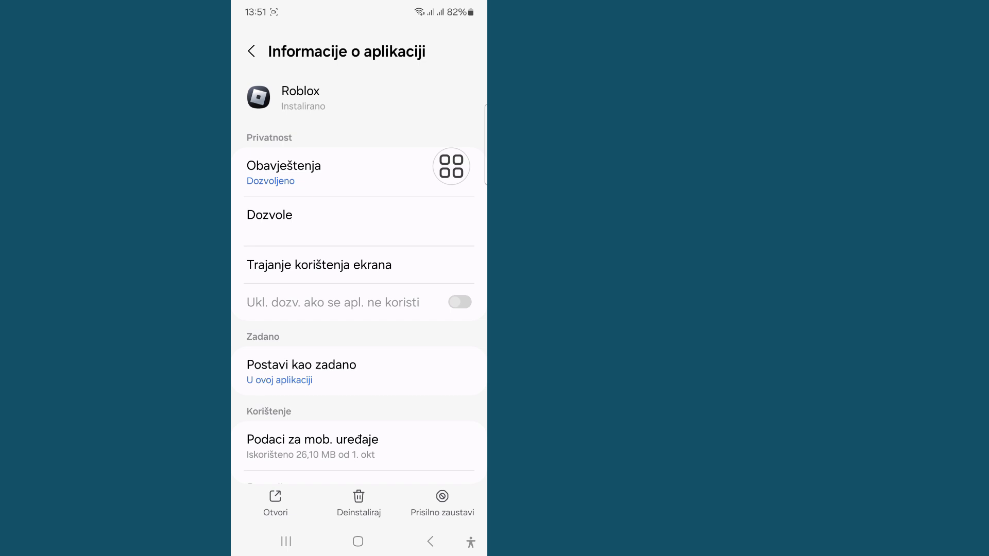
left_click(460, 303)
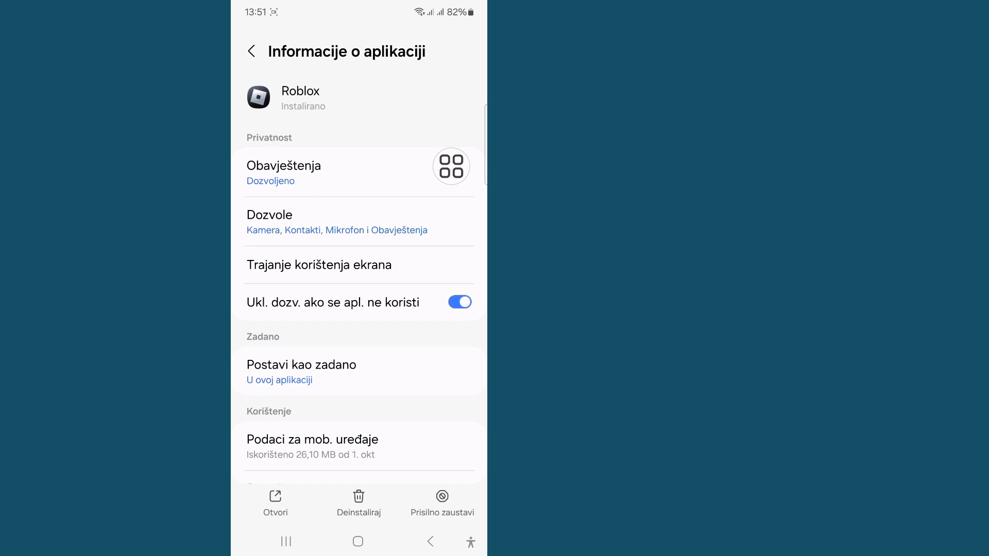
scroll("down", 3)
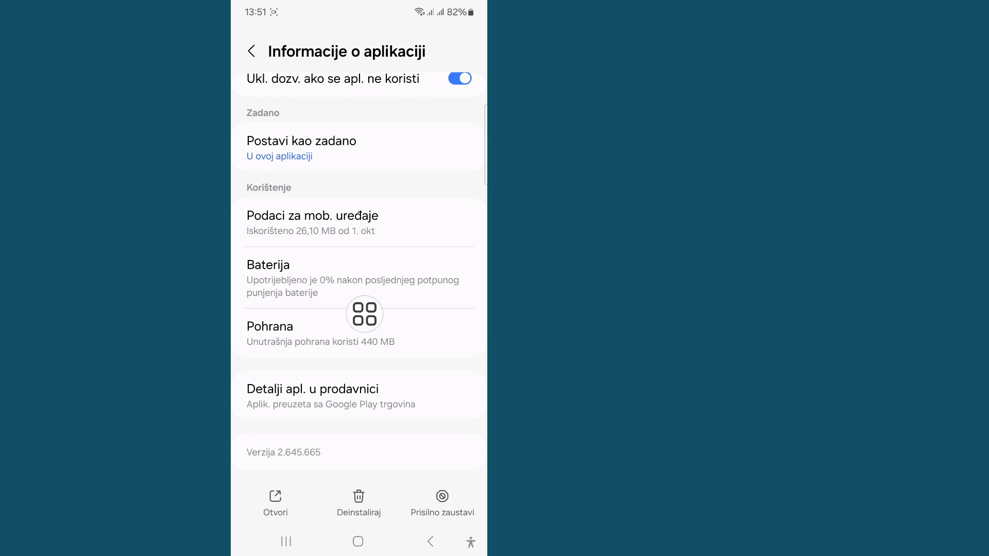
Clear Roblox's cache to 0 B and confirm deleting its app data, returning to App info
left_click(269, 327)
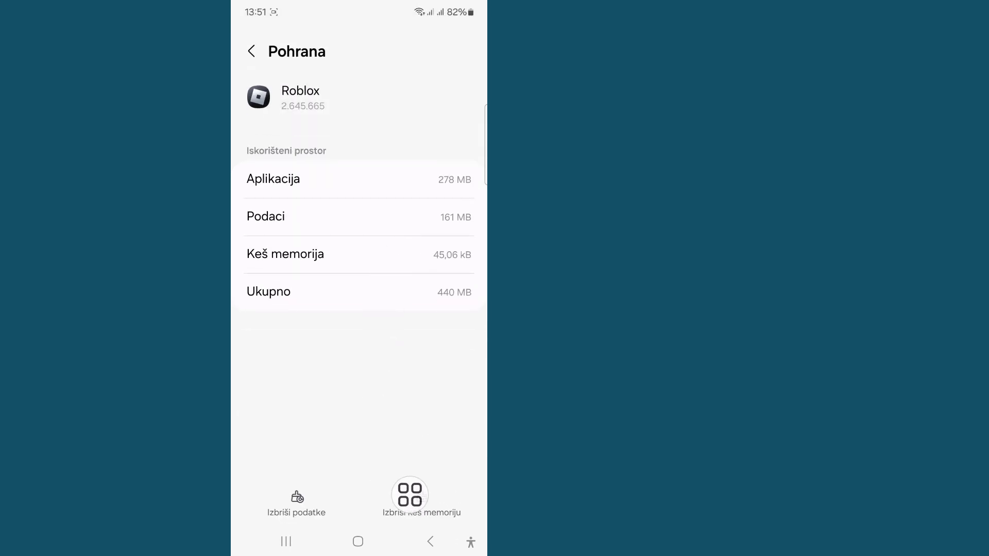
left_click(422, 497)
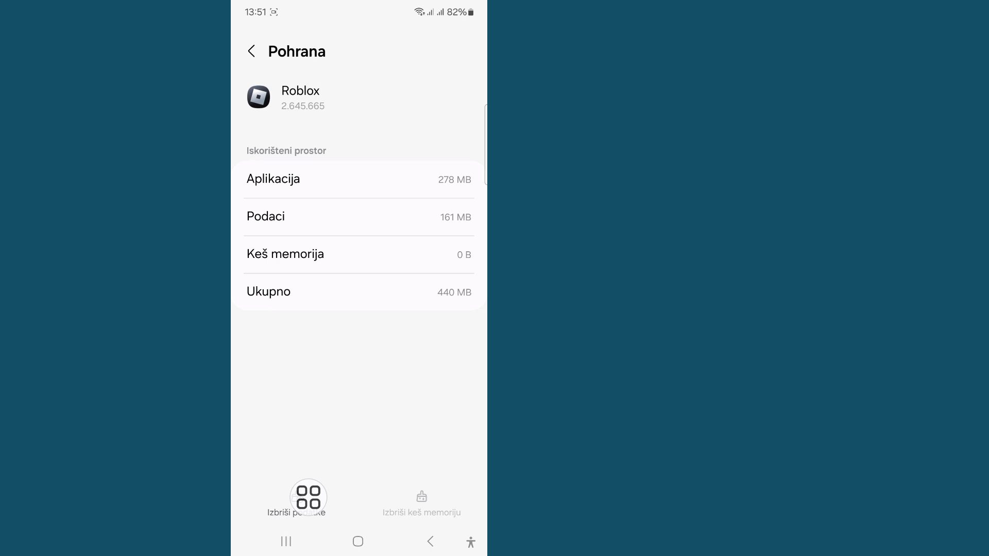
left_click(309, 497)
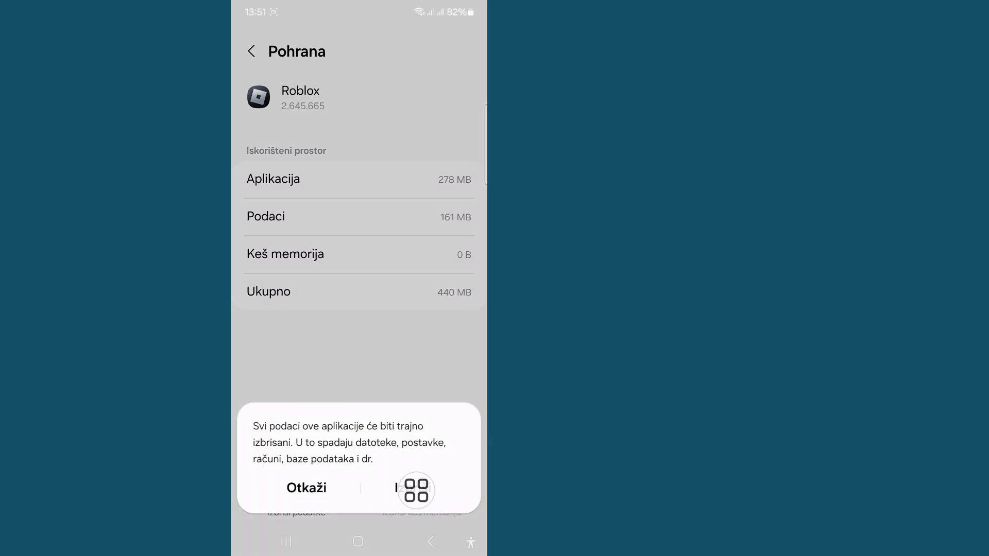
left_click(306, 488)
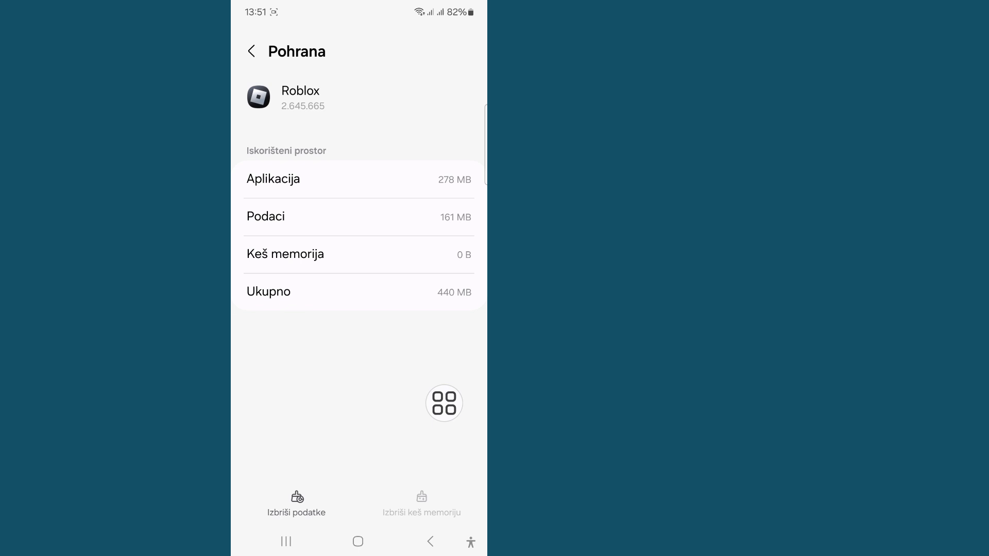
left_click(251, 52)
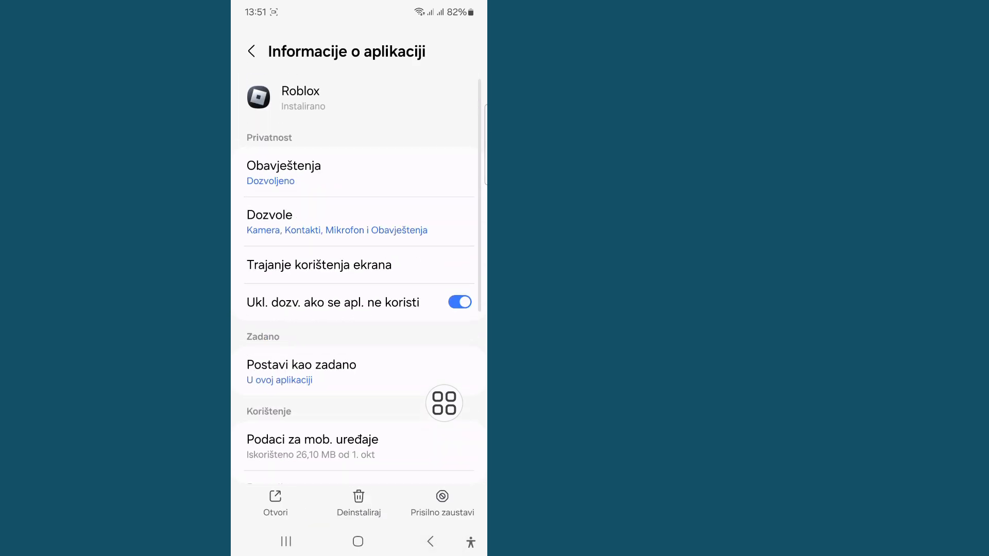
mouse_move(340, 269)
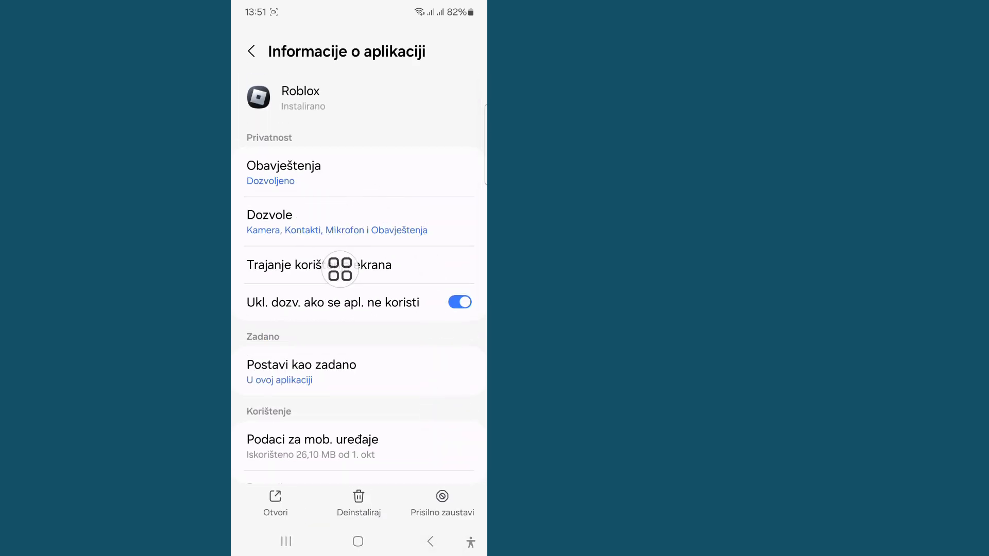
Verify Roblox's Contacts permission is set to Allow, then go to the home screen
left_click(269, 215)
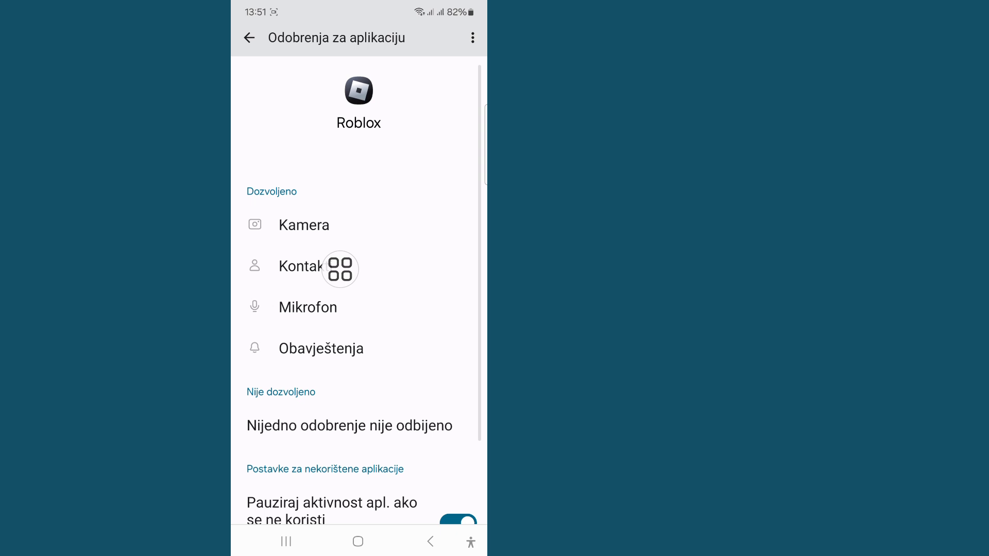
left_click(303, 225)
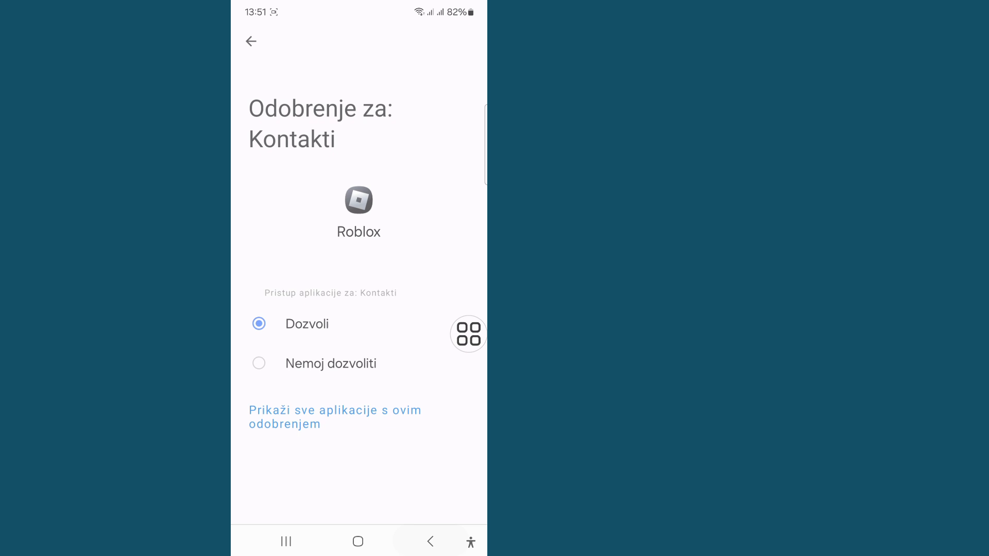
left_click(252, 41)
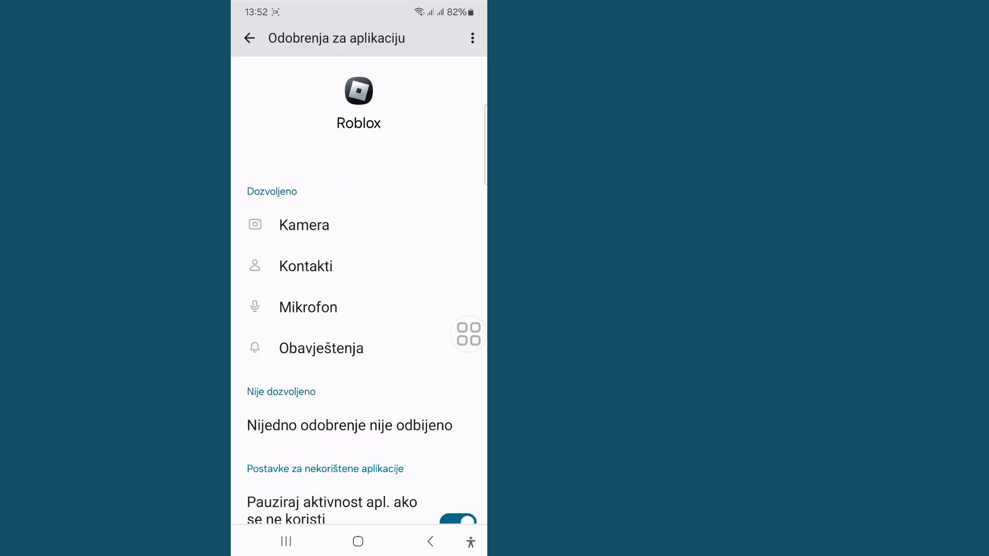
left_click(322, 348)
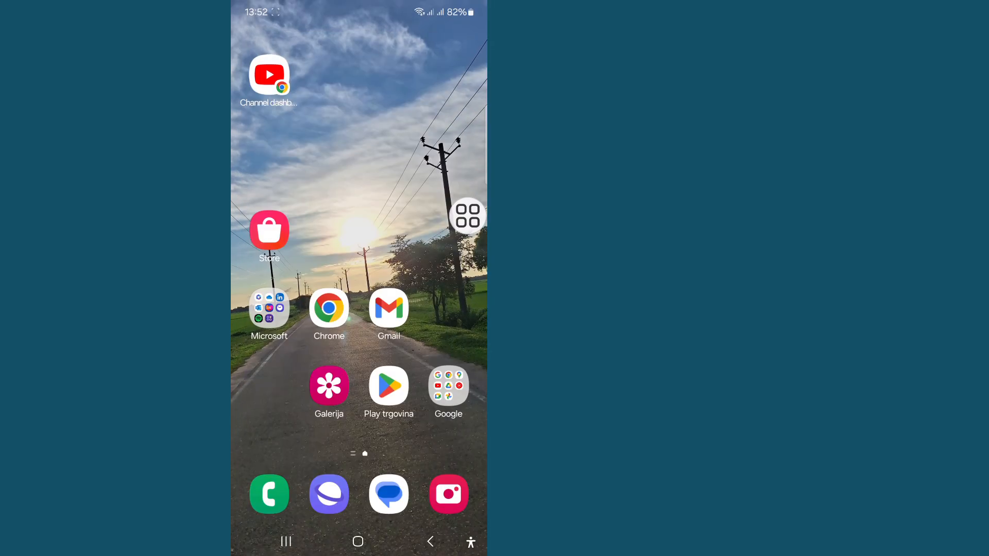
Launch and restart the Play Store, then search and pick the 'roblox' suggestion
left_click_drag(467, 216, 433, 316)
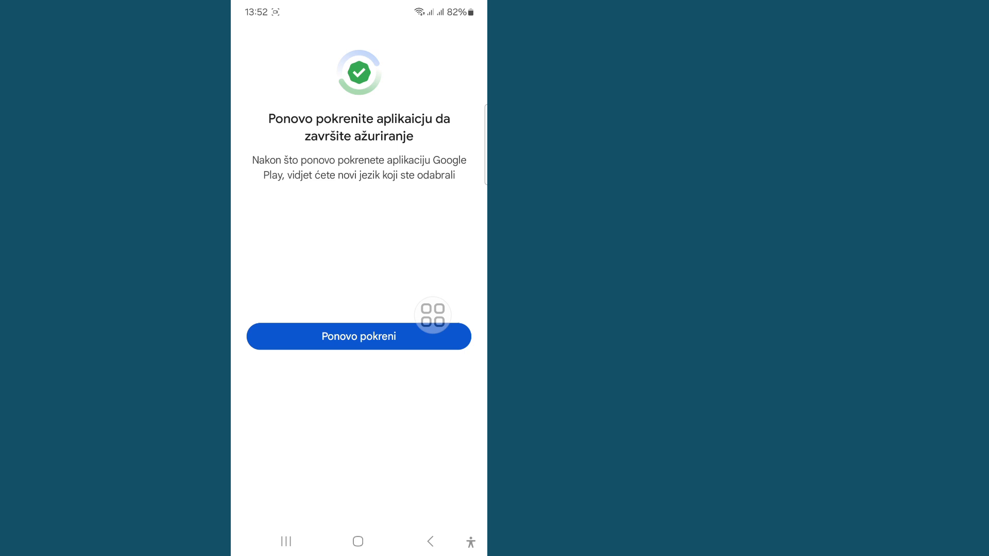
left_click(359, 336)
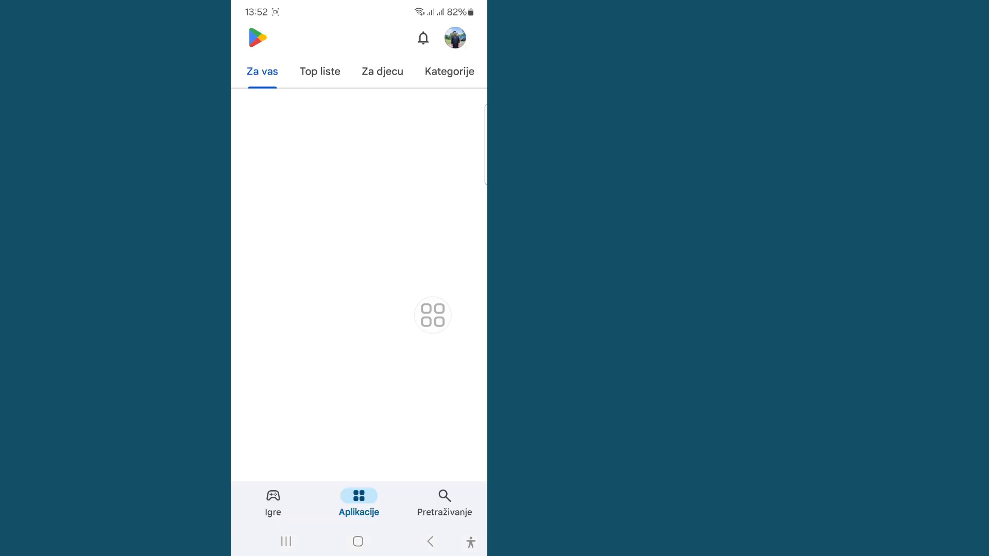
left_click(445, 496)
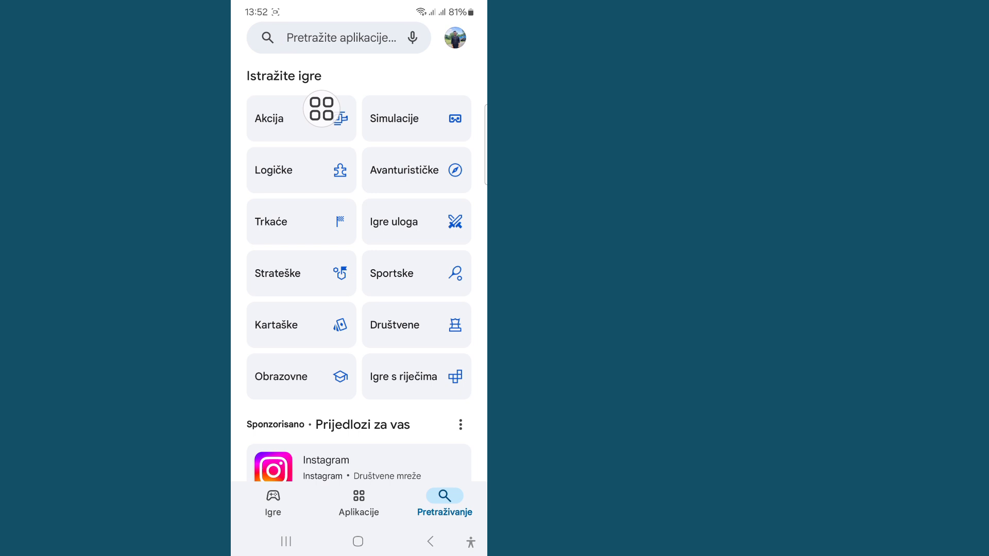
type("ro")
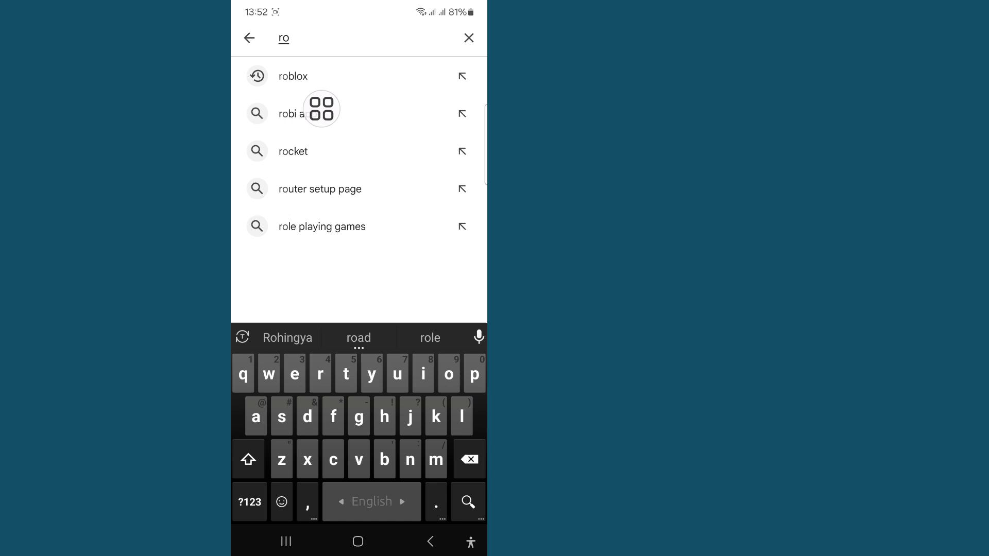
left_click(293, 76)
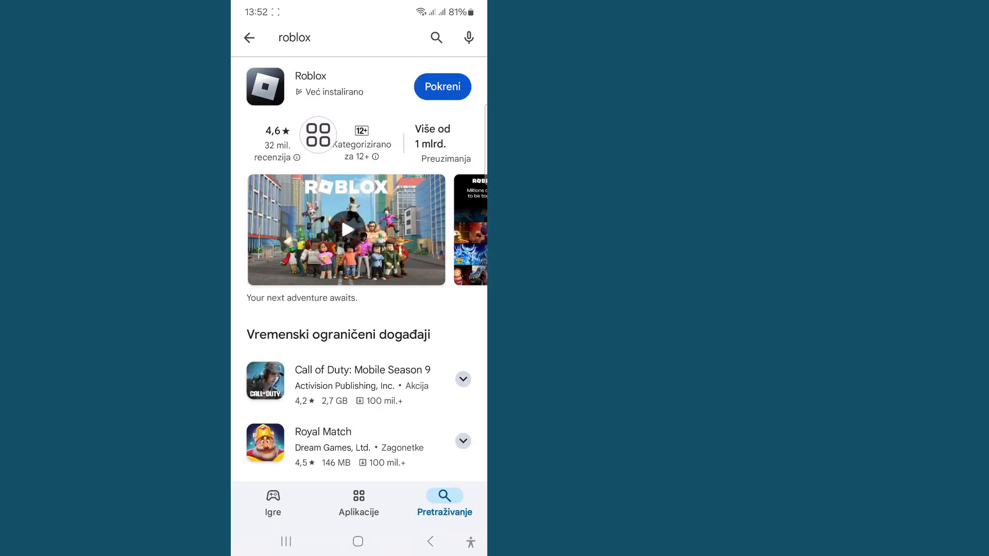